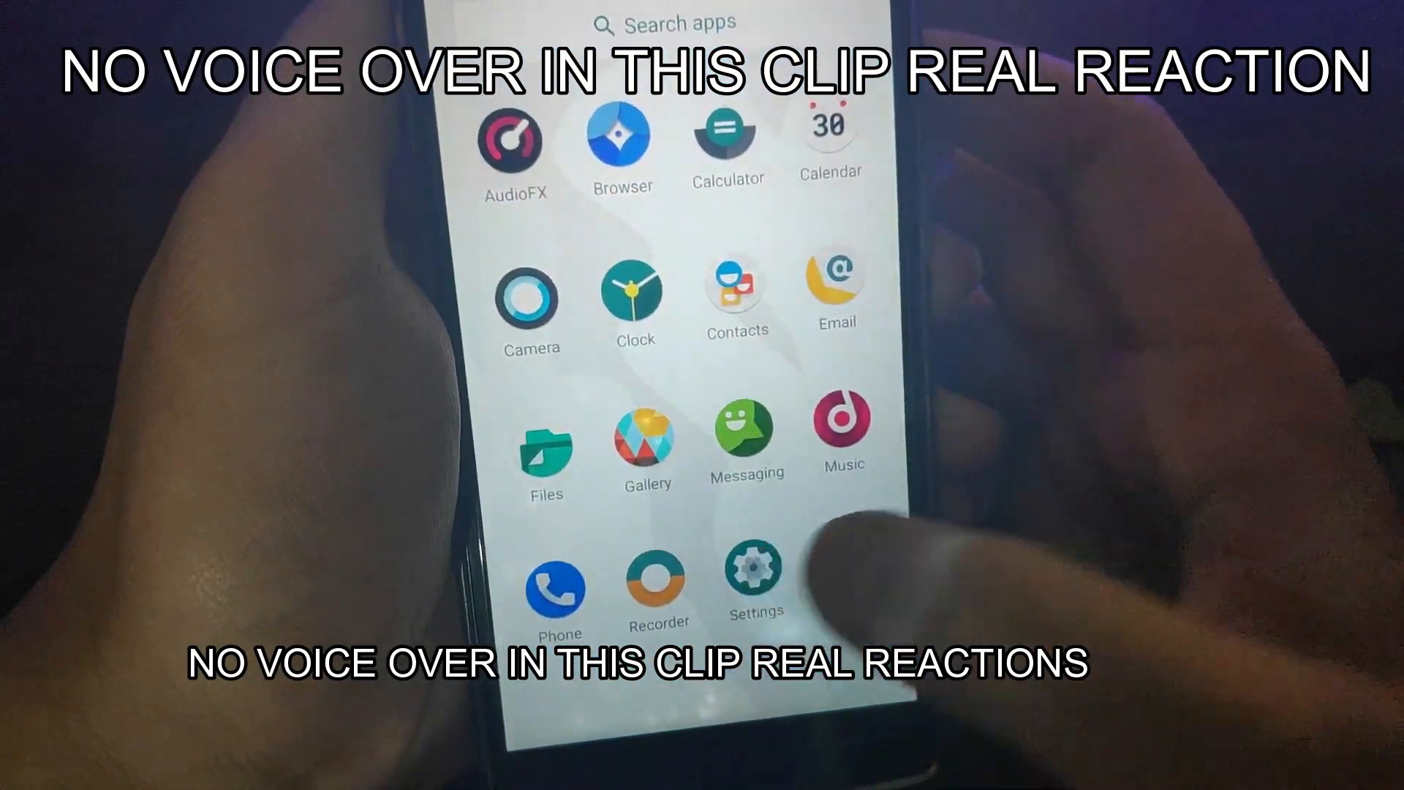
Open Settings and reach the Android version page showing Android 10 and LineageOS 17.0.
left_click(753, 566)
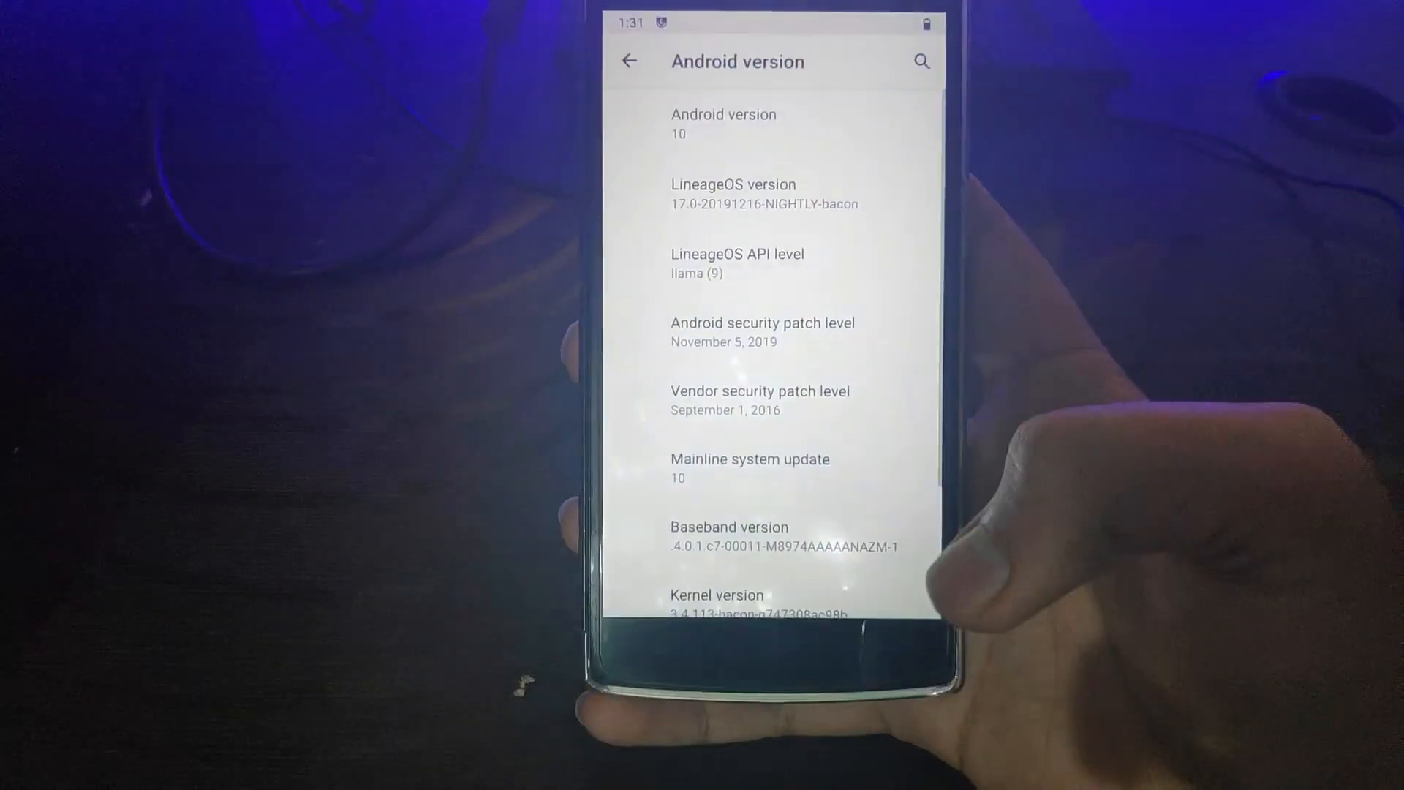
Review kernel version, build date and build number, then return to About phone.
scroll("down", 3)
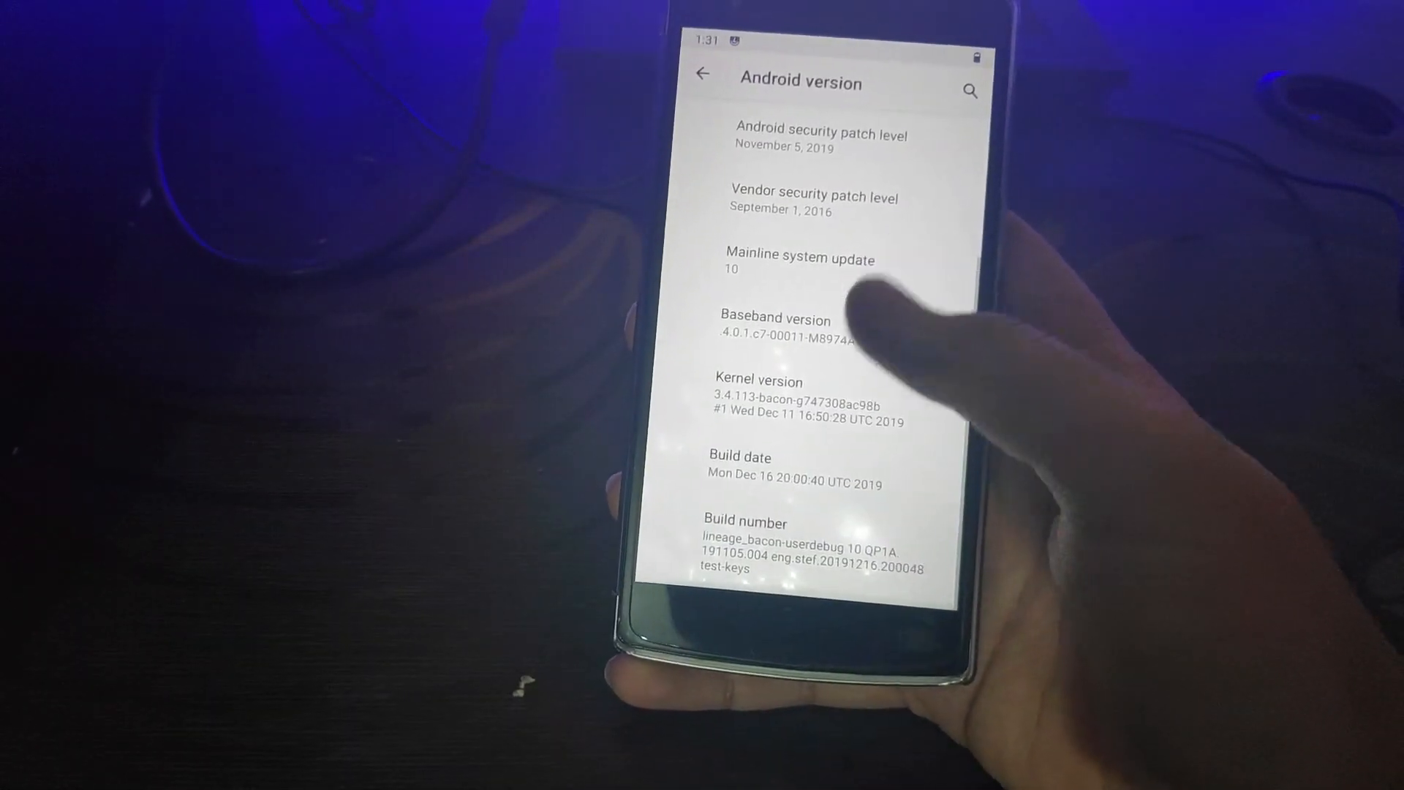
left_click(708, 73)
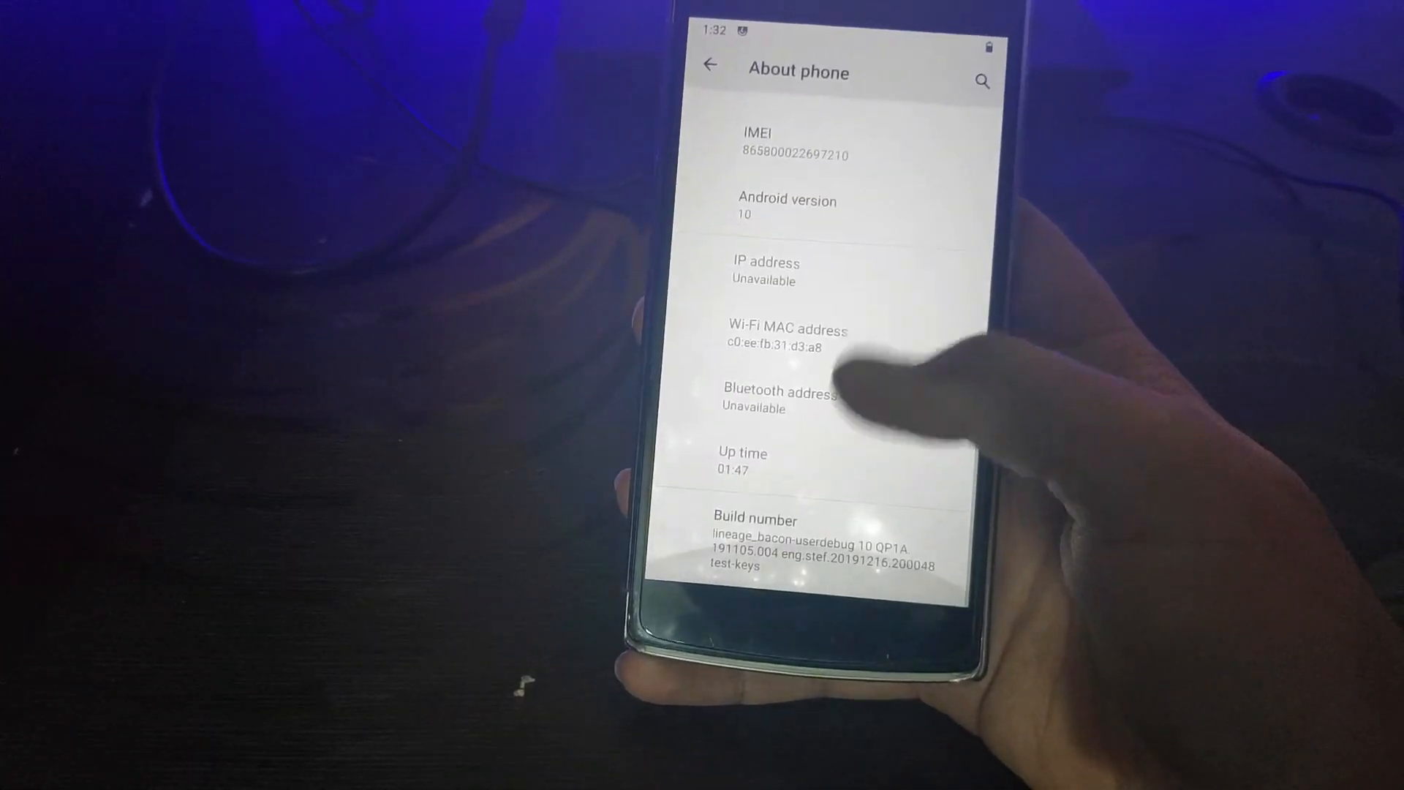